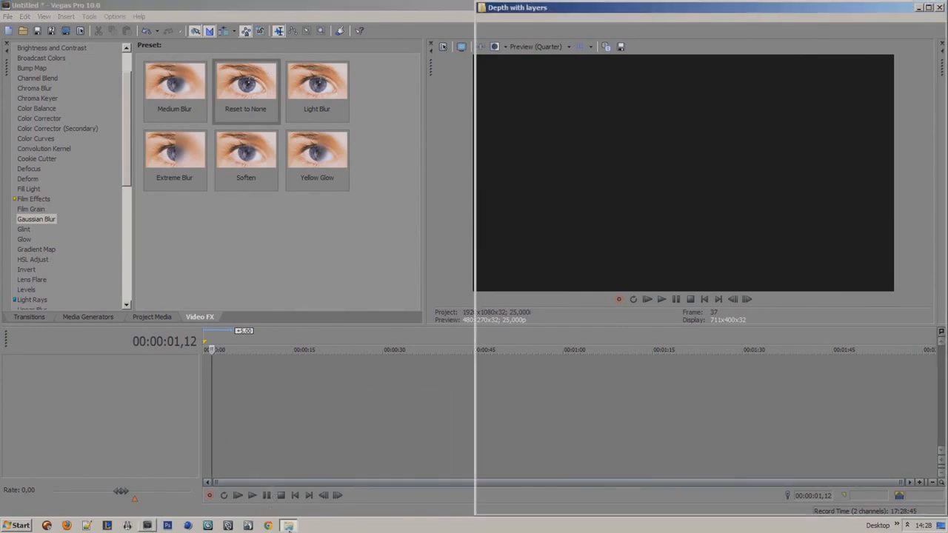
Place the crowd PNG on track 1 above the U2 stage clip on track 2.
left_click(657, 77)
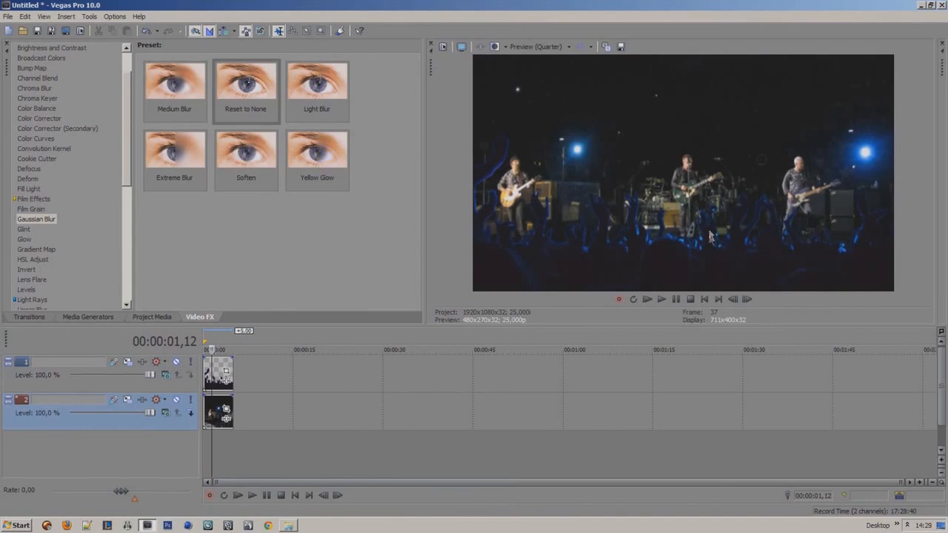
mouse_move(624, 250)
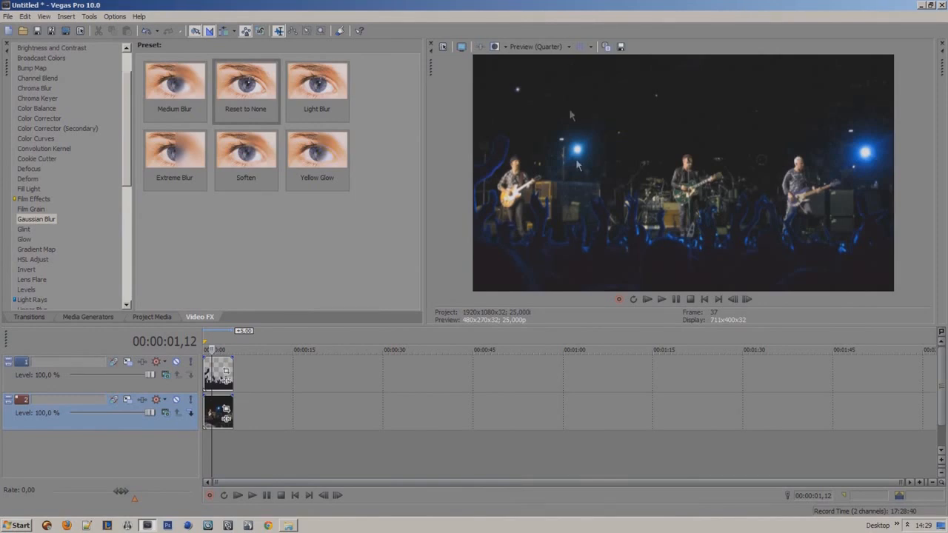
mouse_move(263, 389)
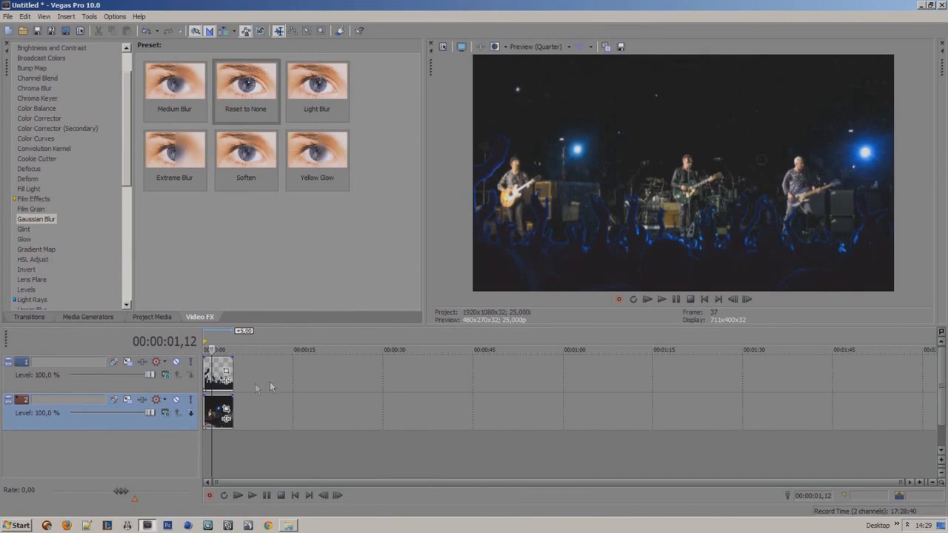
mouse_move(237, 370)
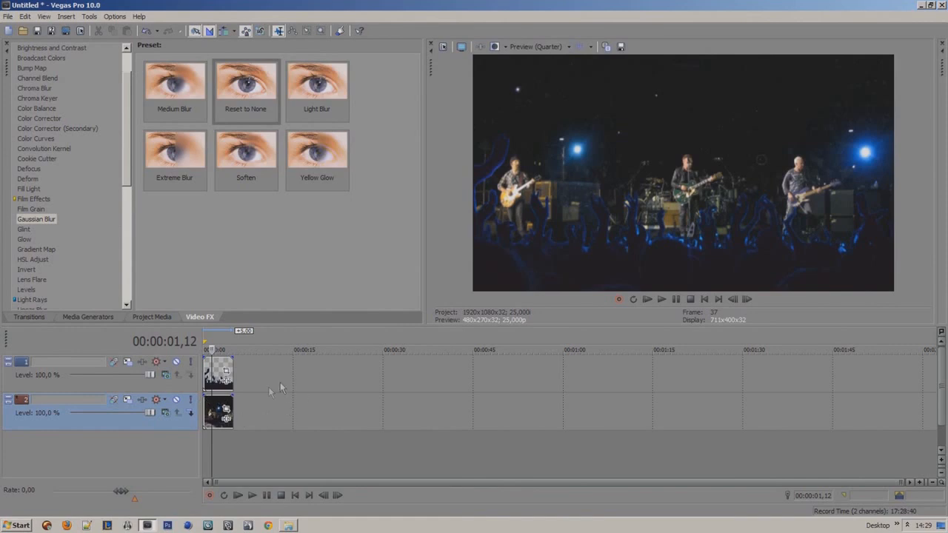
mouse_move(269, 392)
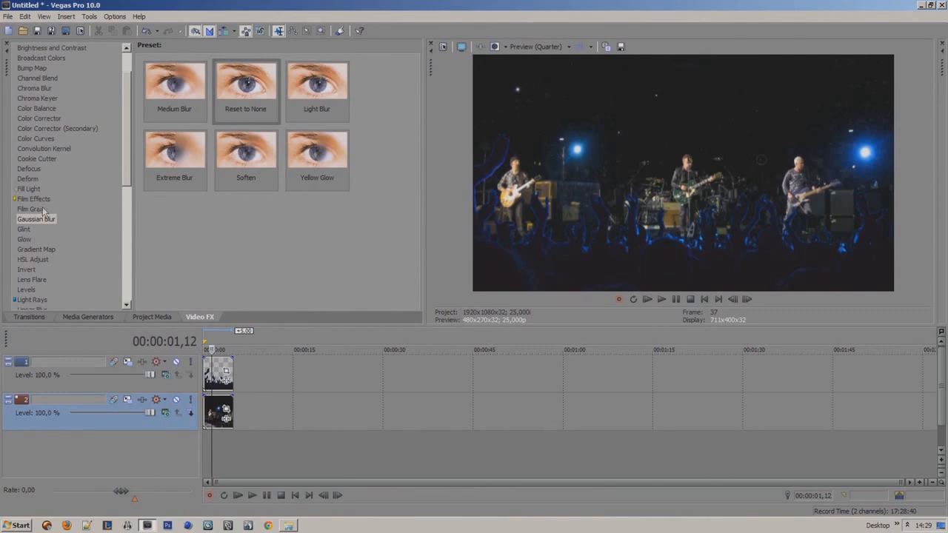
Add Gaussian Blur to the Crowd event with 0.015 horizontal and vertical range.
left_click(245, 85)
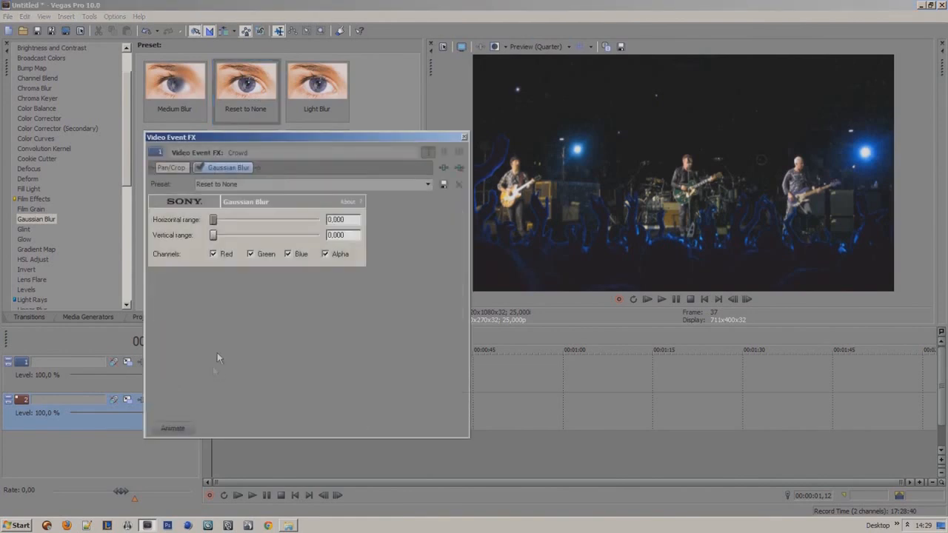
left_click(342, 220)
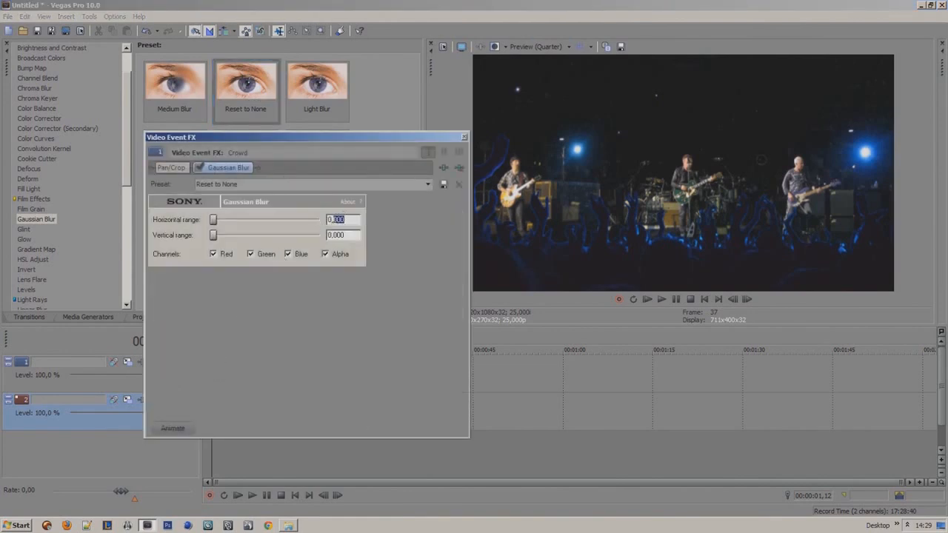
type("0.015")
left_click(343, 235)
type("0,015")
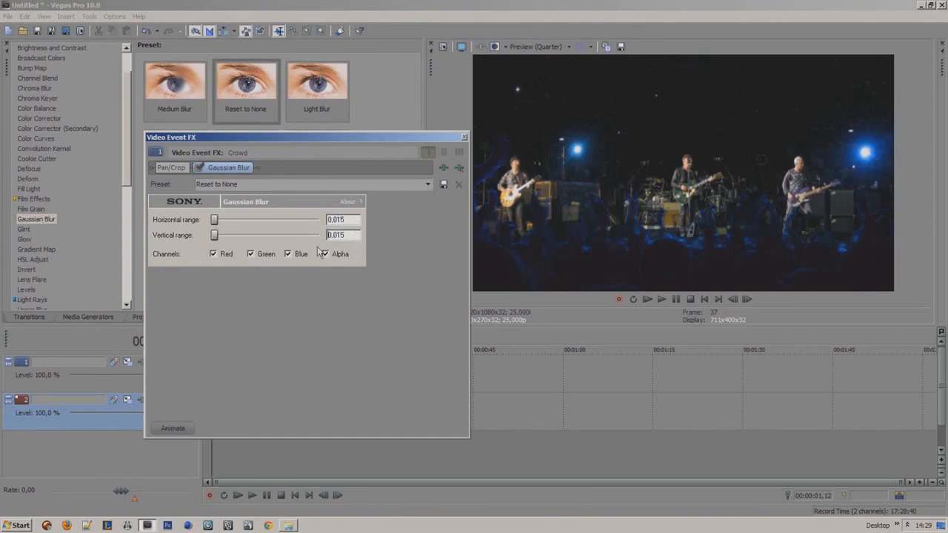
left_click(465, 137)
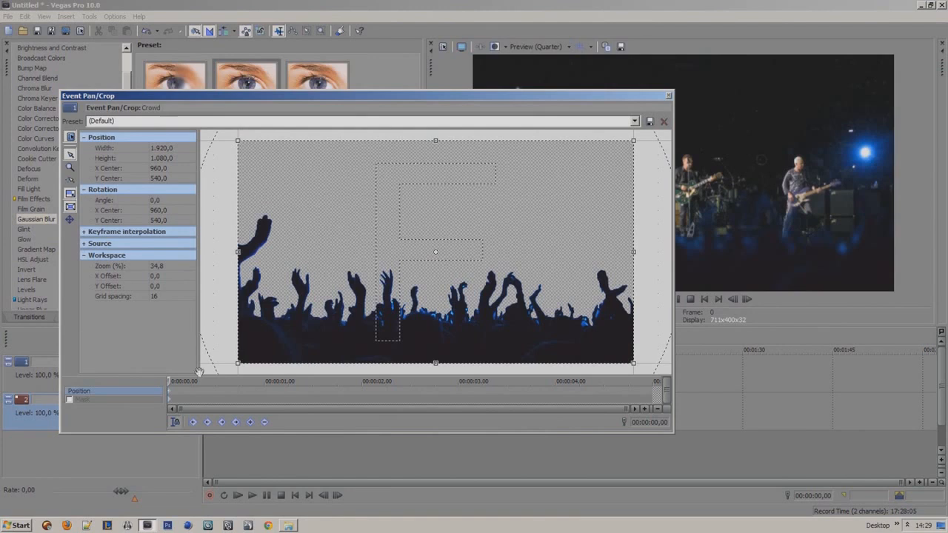
mouse_move(517, 212)
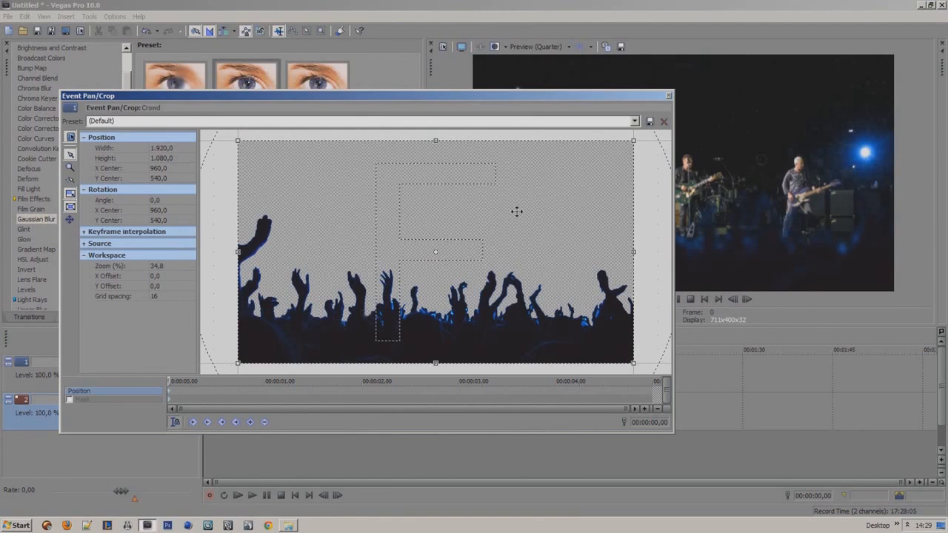
Shrink the Crowd crop frame slightly, keyframe a rightward shift at 5 s, and close Pan/Crop.
left_click_drag(633, 139, 629, 143)
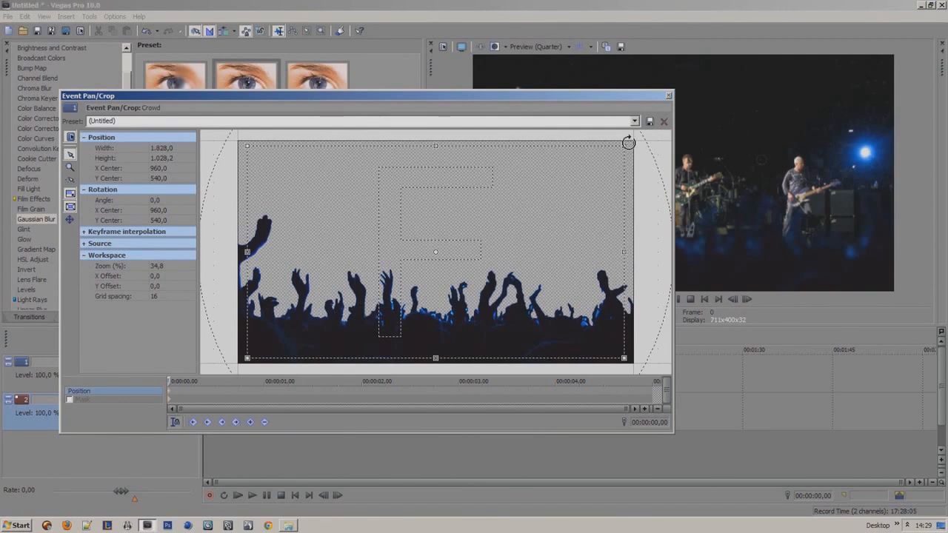
mouse_move(288, 254)
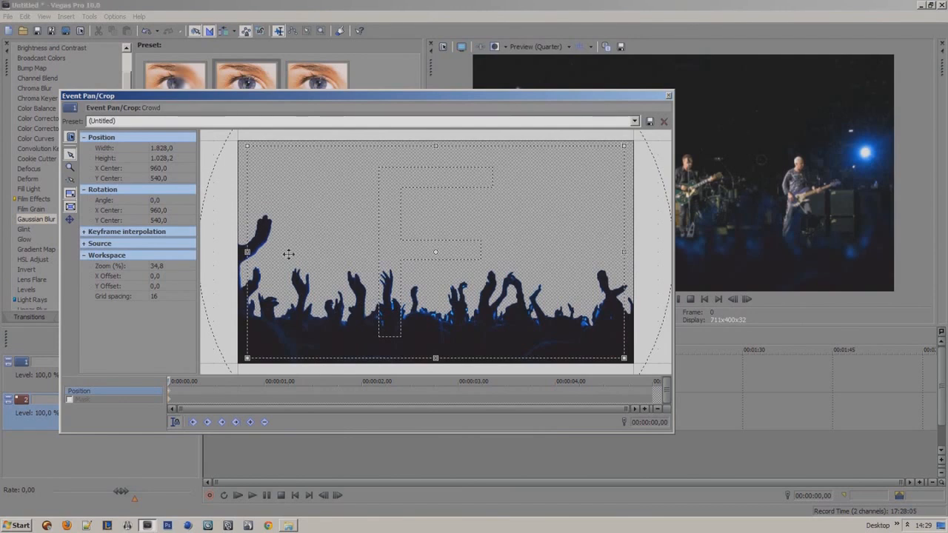
mouse_move(265, 297)
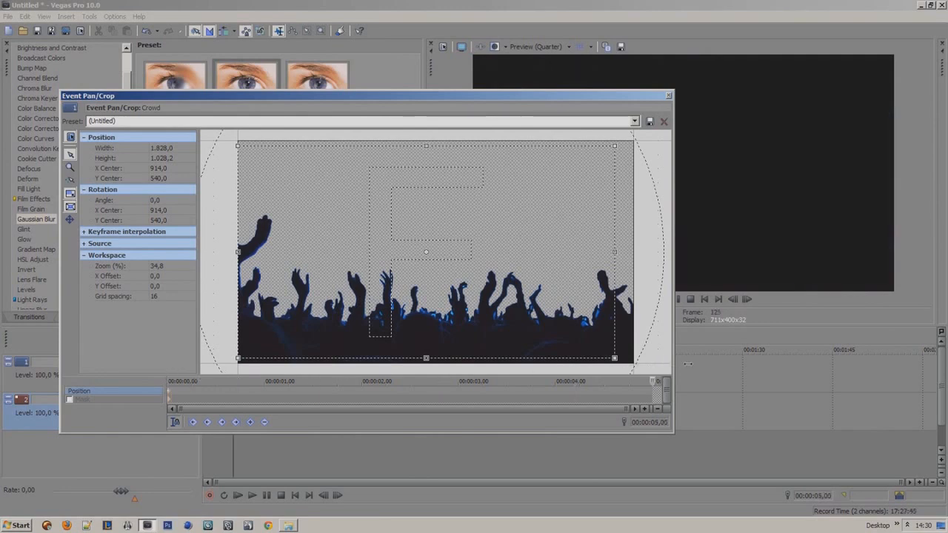
mouse_move(398, 342)
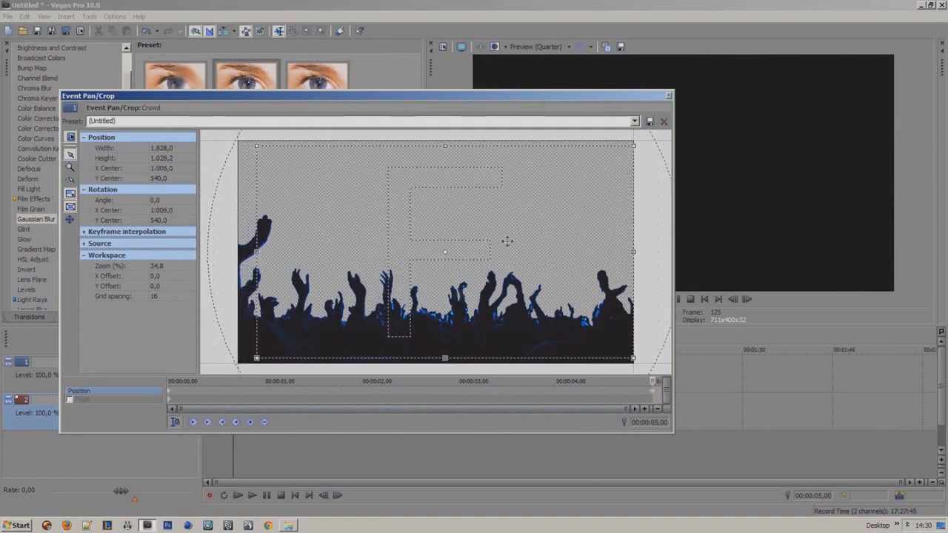
left_click(664, 121)
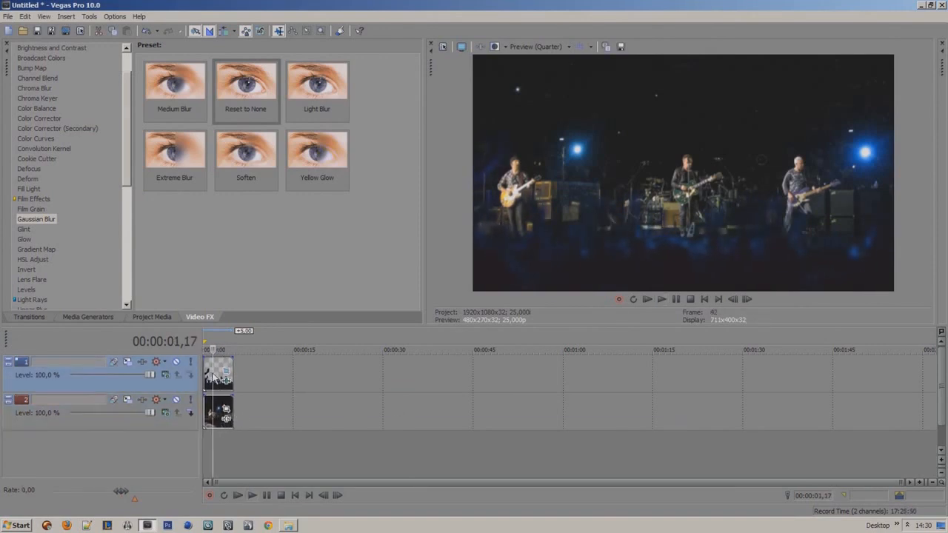
mouse_move(226, 411)
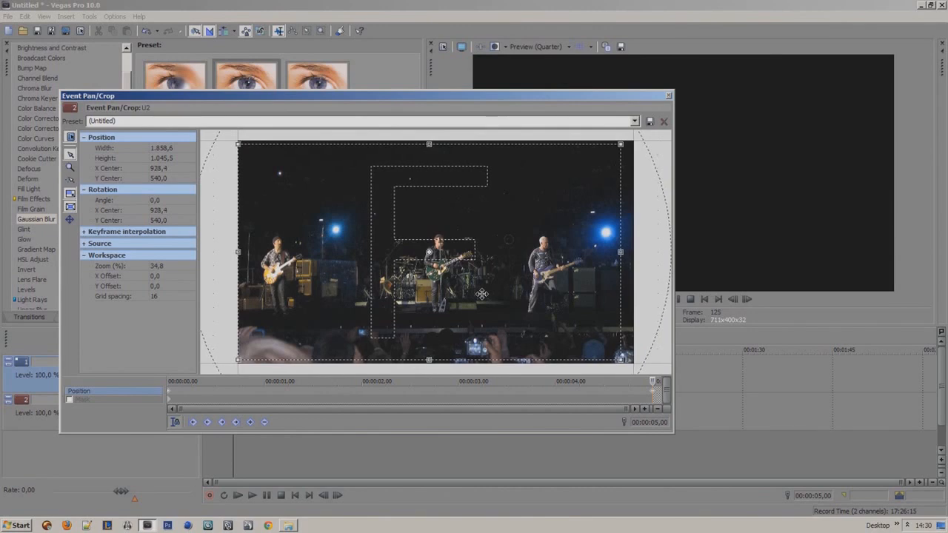
Close the U2 event's Pan/Crop window after its leftward 5 s drift is keyframed.
left_click(664, 122)
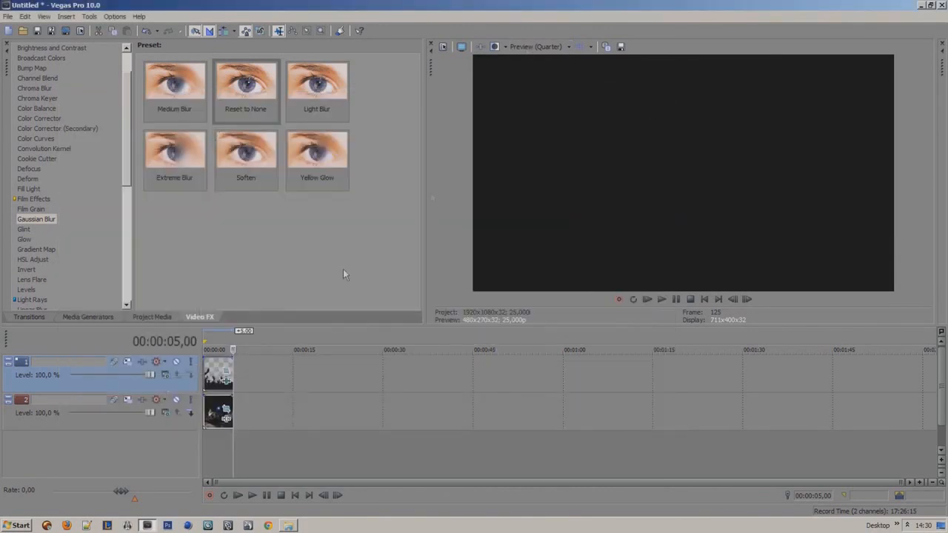